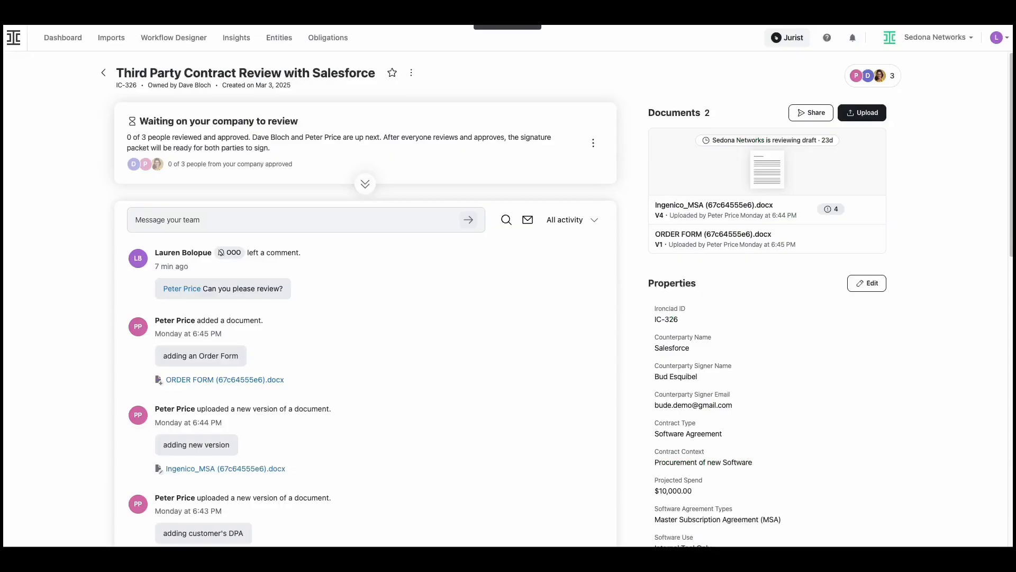
Step: Reveal the workflow steps with three pending approvers and the two attached documents
{"action": "key", "text": "ctrl+plus"}
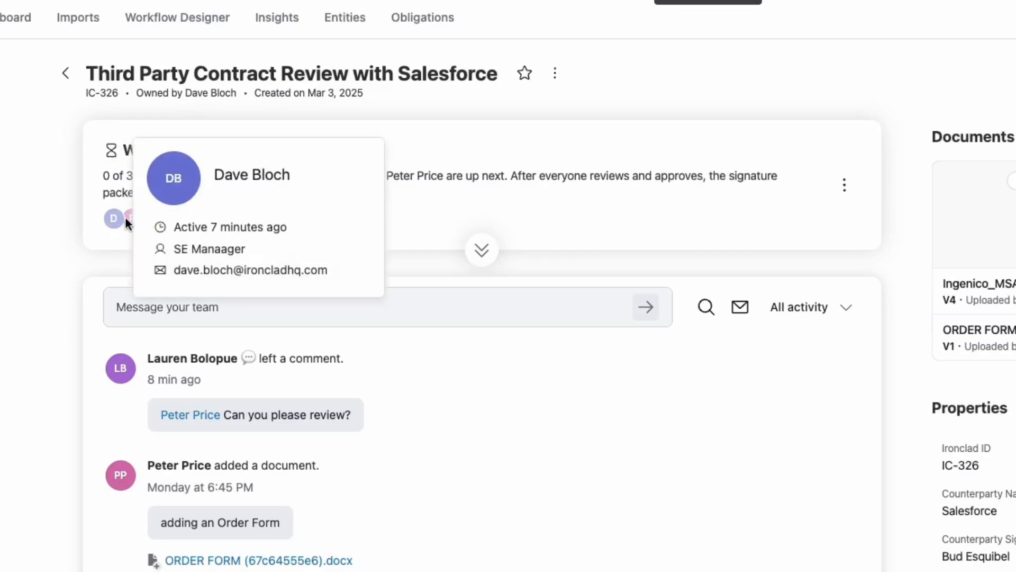
{"action": "mouse_move", "coordinate": [132, 218]}
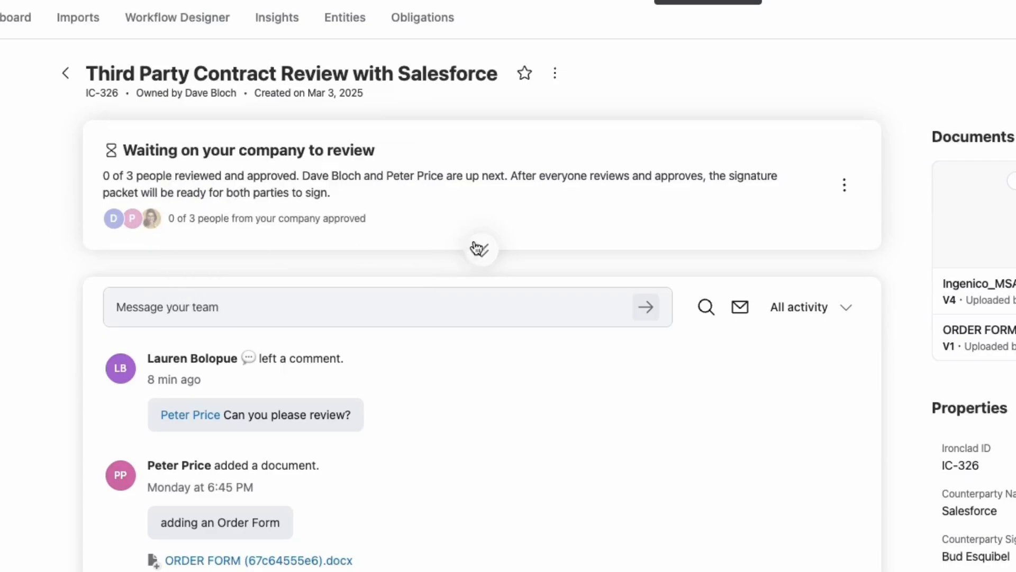
{"action": "left_click", "coordinate": [480, 248]}
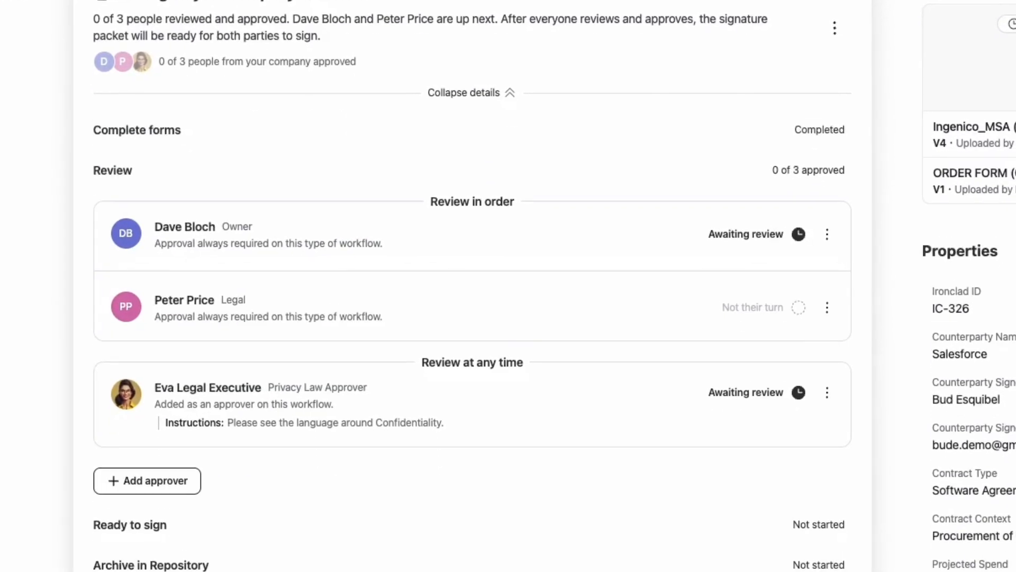
{"action": "scroll", "scroll_direction": "down", "scroll_amount": 3}
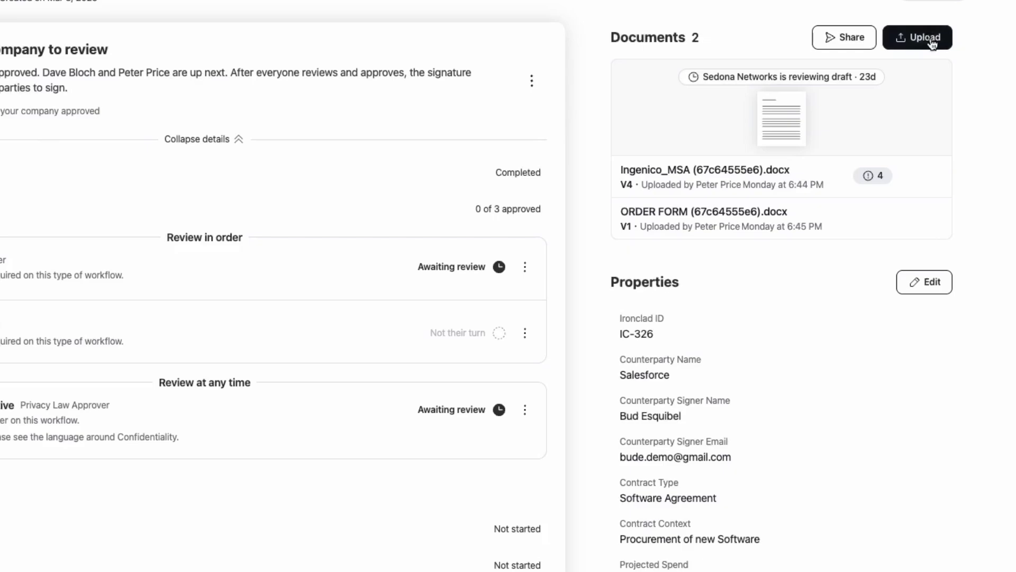
{"action": "left_click", "coordinate": [917, 37]}
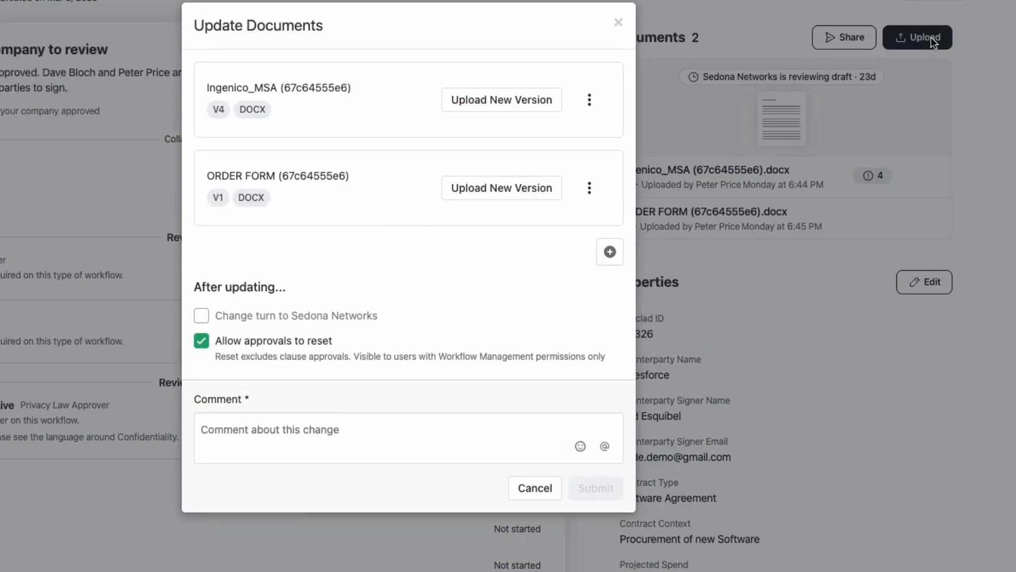
{"action": "left_click", "coordinate": [843, 37]}
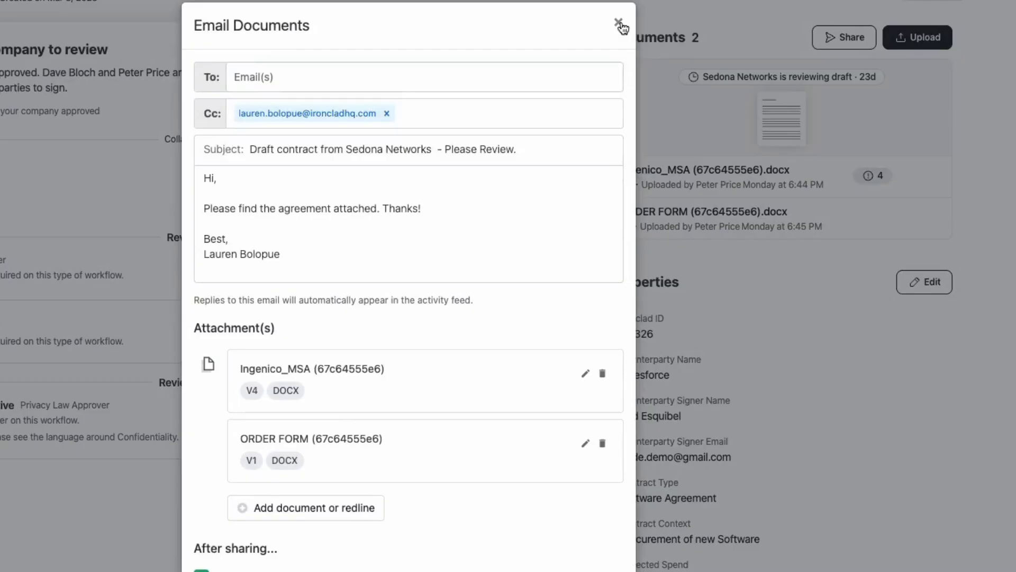
{"action": "left_click", "coordinate": [620, 23]}
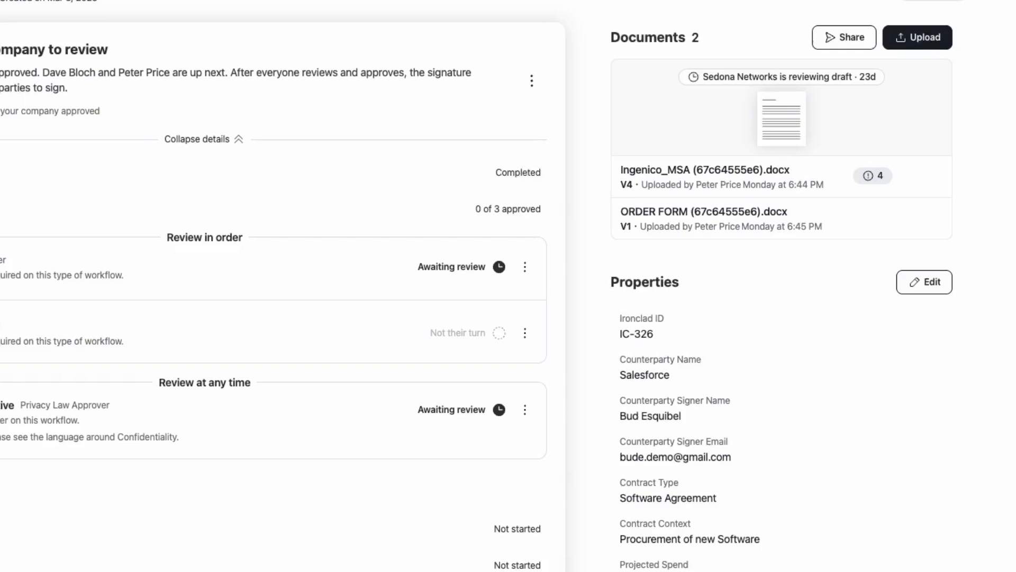
{"action": "left_click", "coordinate": [929, 176]}
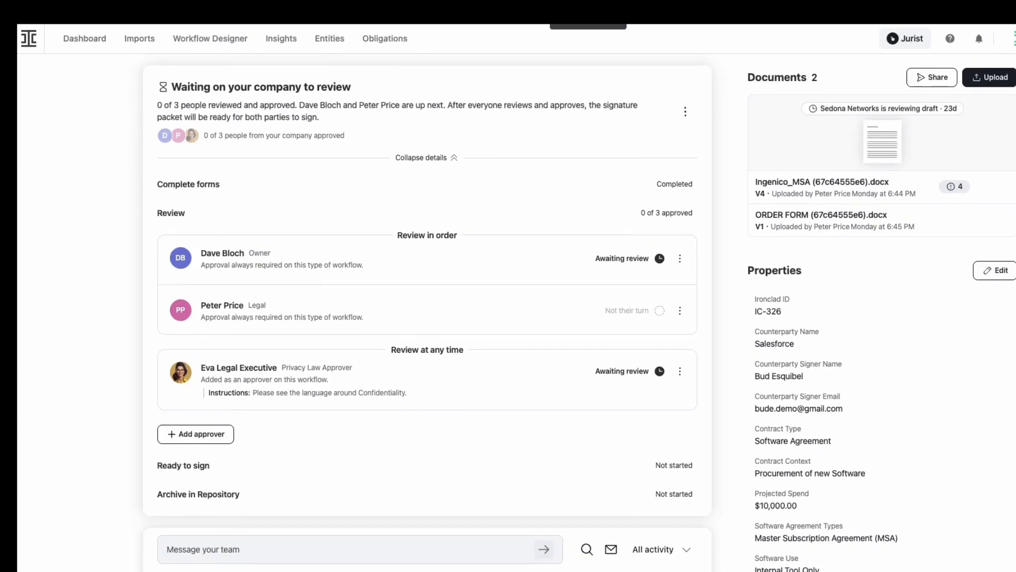
{"action": "scroll", "scroll_direction": "down", "scroll_amount": 3}
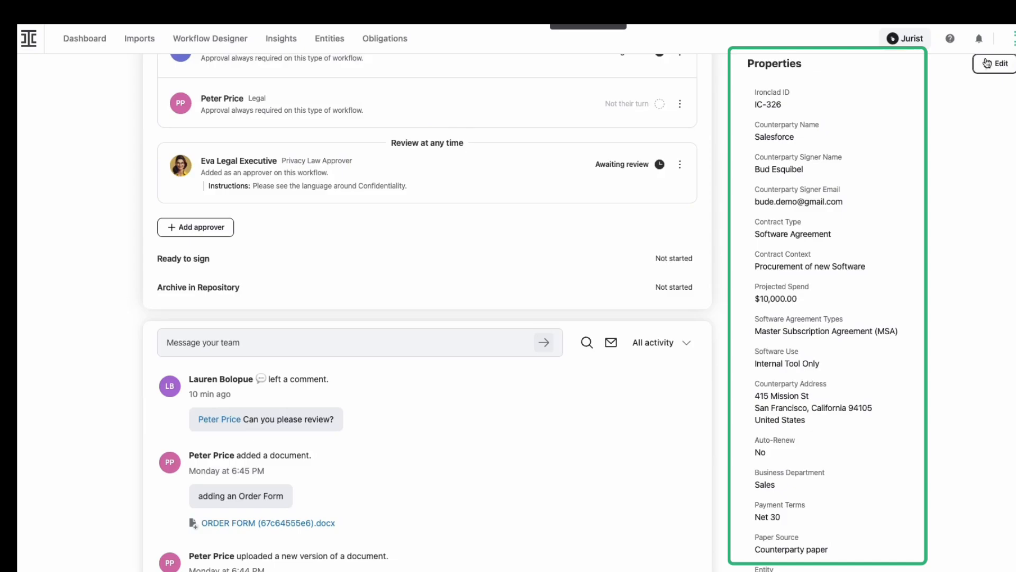
{"action": "left_click", "coordinate": [997, 63]}
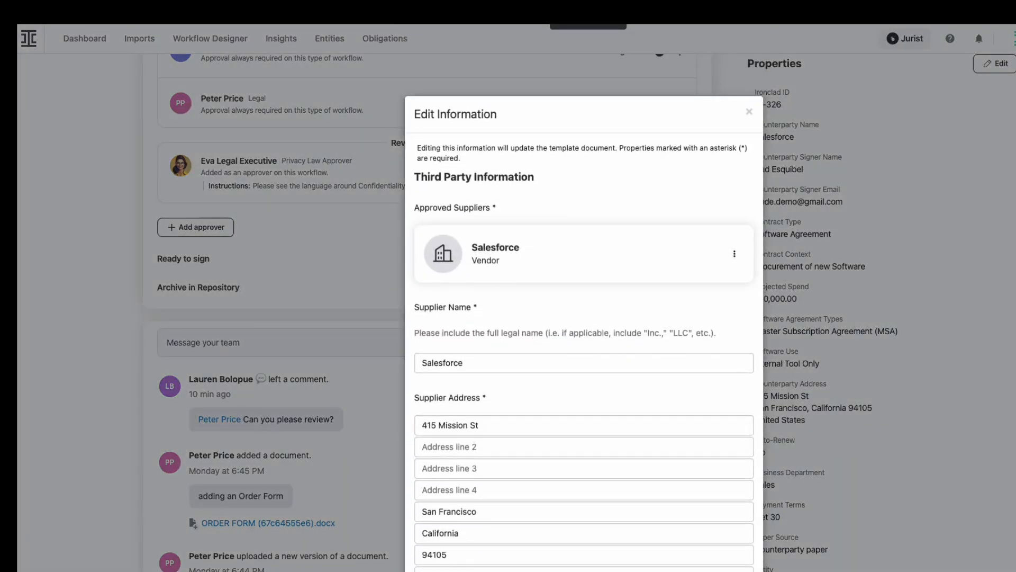
{"action": "scroll", "scroll_direction": "down", "scroll_amount": 3}
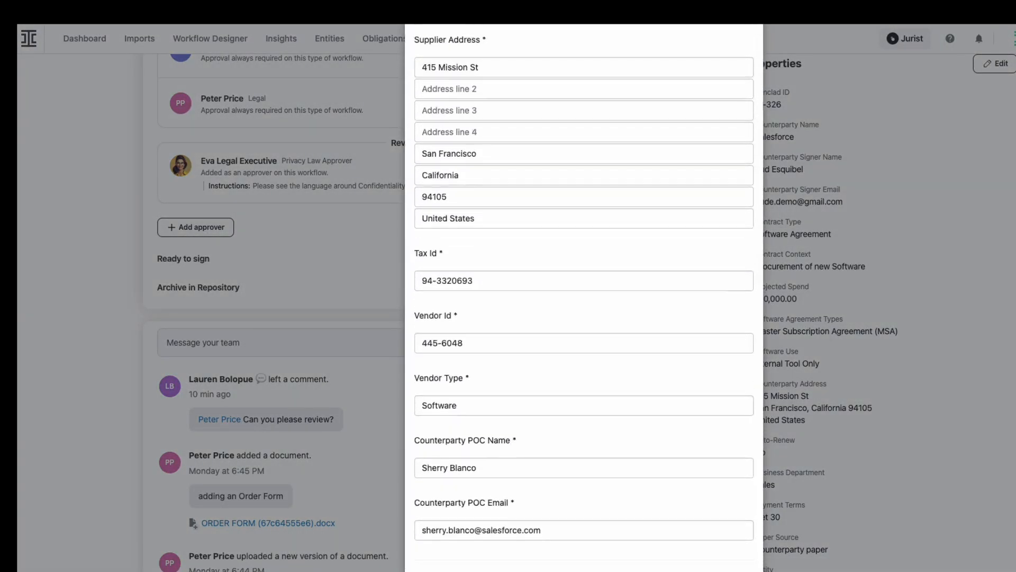
{"action": "scroll", "scroll_direction": "down", "scroll_amount": 3}
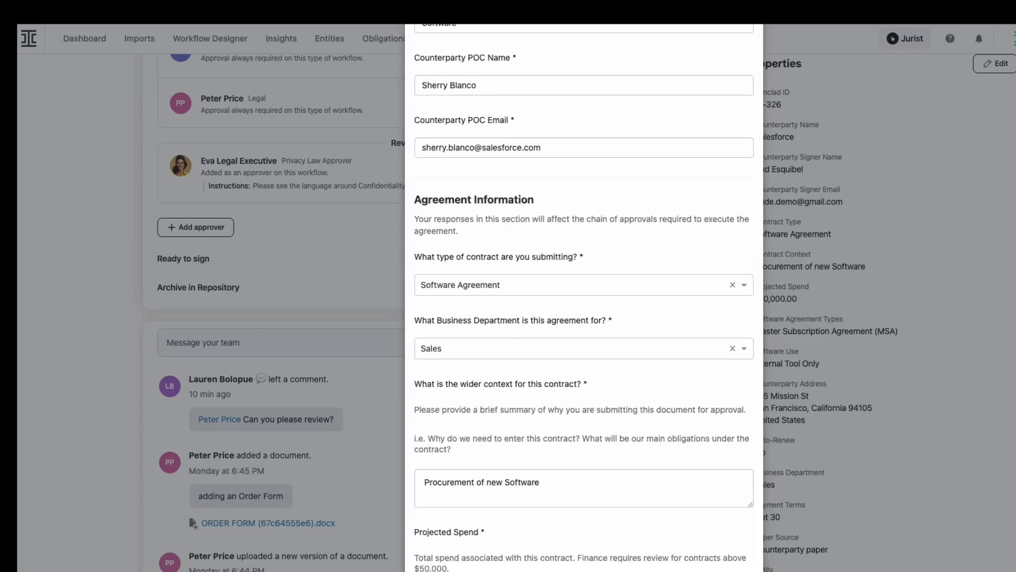
{"action": "scroll", "scroll_direction": "down", "scroll_amount": 3}
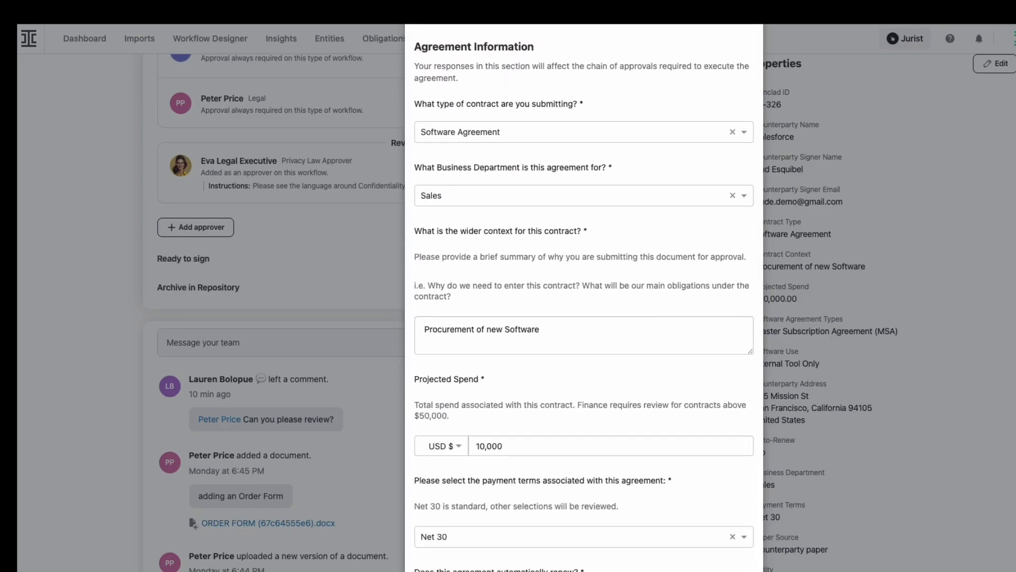
{"action": "scroll", "scroll_direction": "down", "scroll_amount": 3}
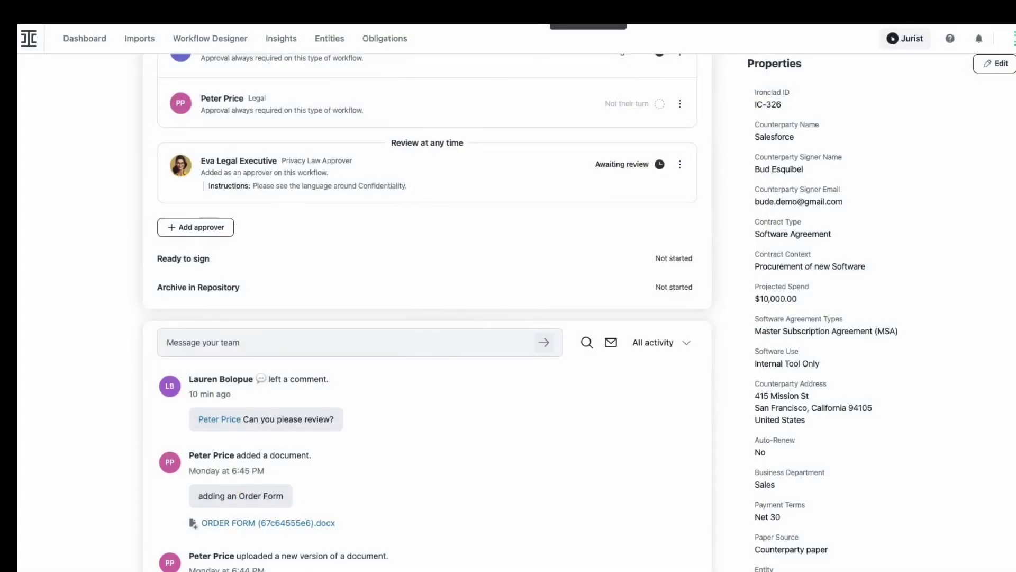
{"action": "scroll", "scroll_direction": "down", "scroll_amount": 3}
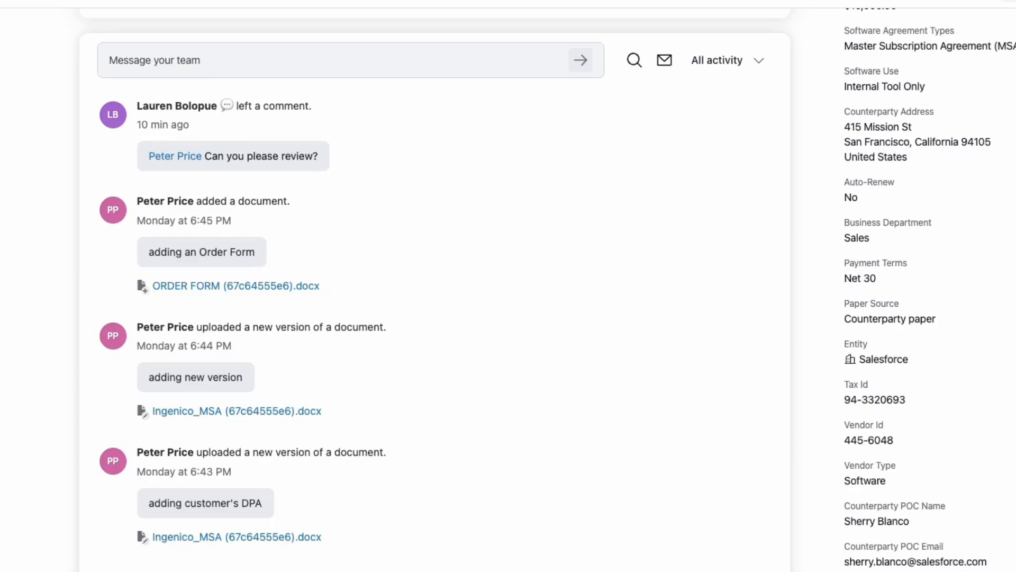
{"action": "type", "text": "@Dave Bloch Can you"}
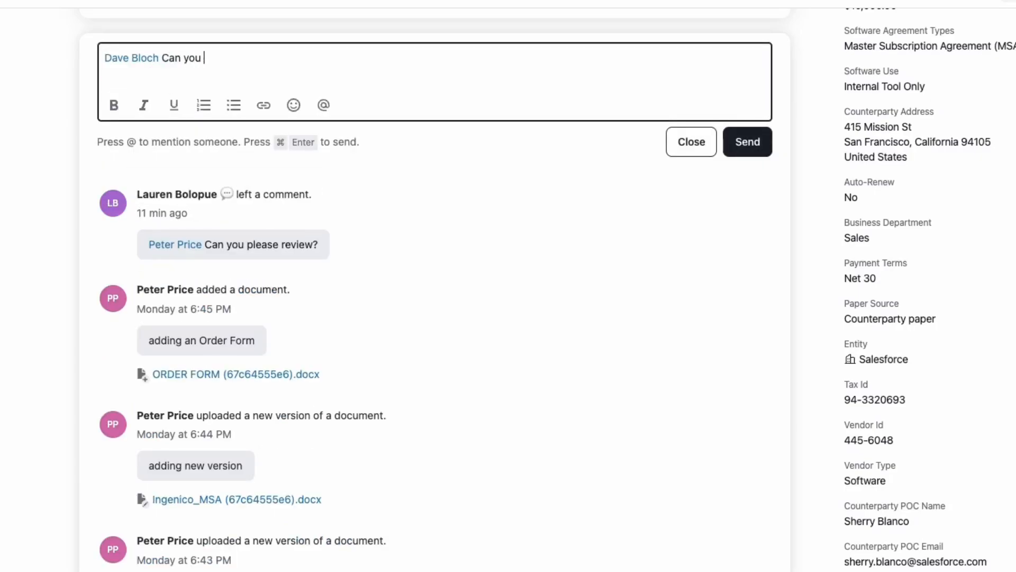
{"action": "left_click", "coordinate": [747, 140]}
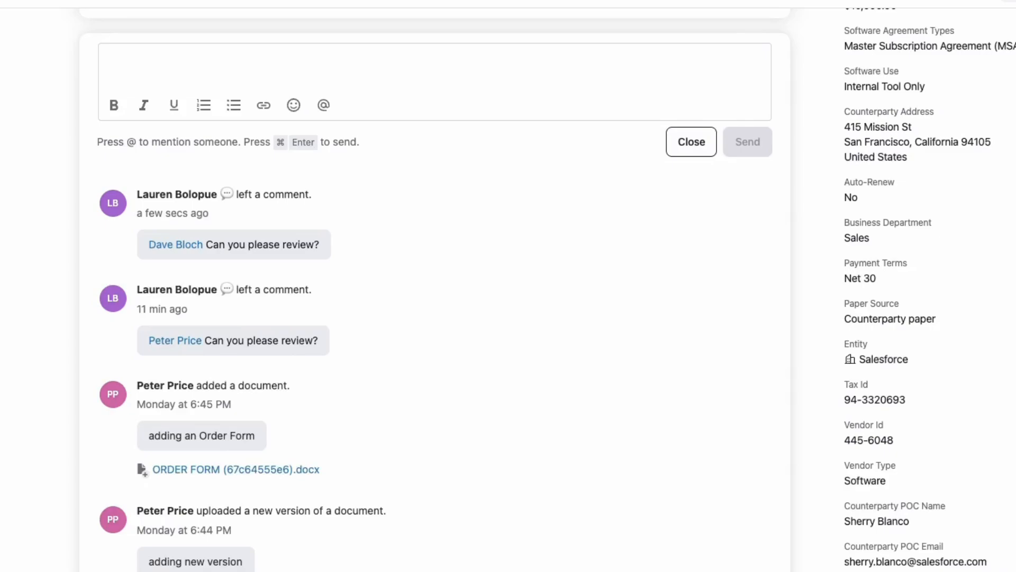
{"action": "left_click", "coordinate": [717, 59]}
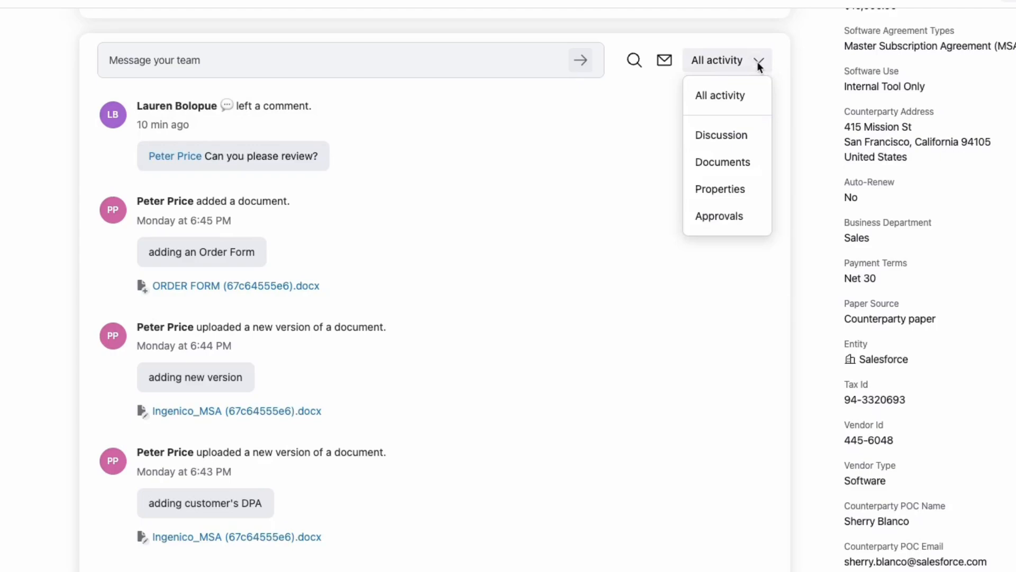